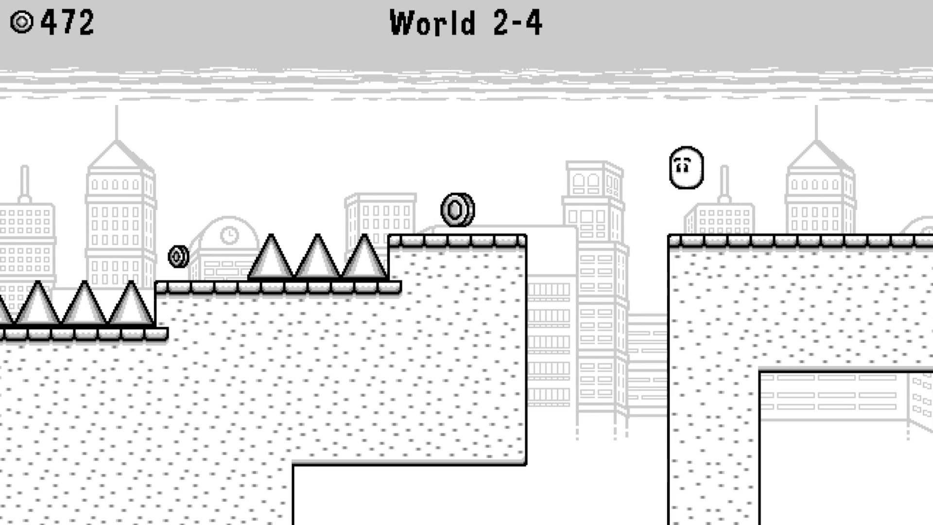
# Guide the character through World 2-4 past spikes and saws to the level-complete screen
pyautogui.press('Right')
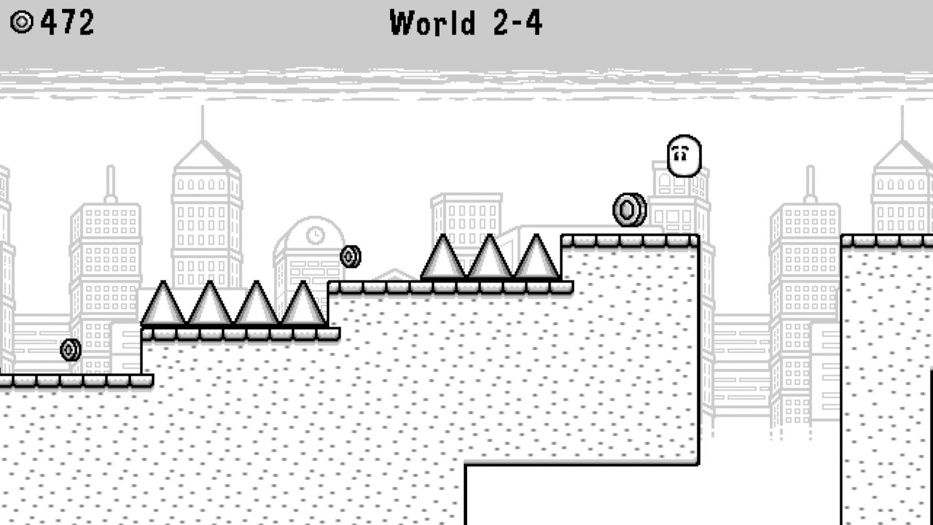
pyautogui.press('Right')
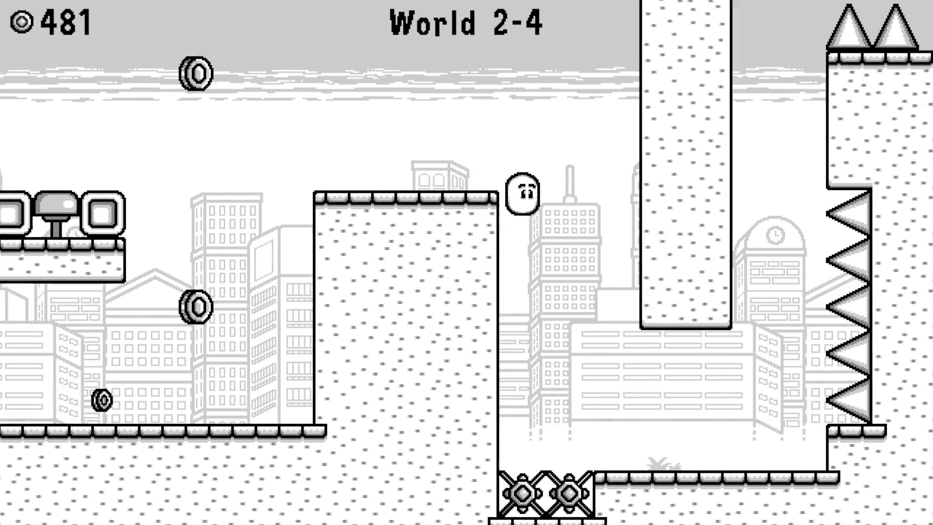
pyautogui.press('Right')
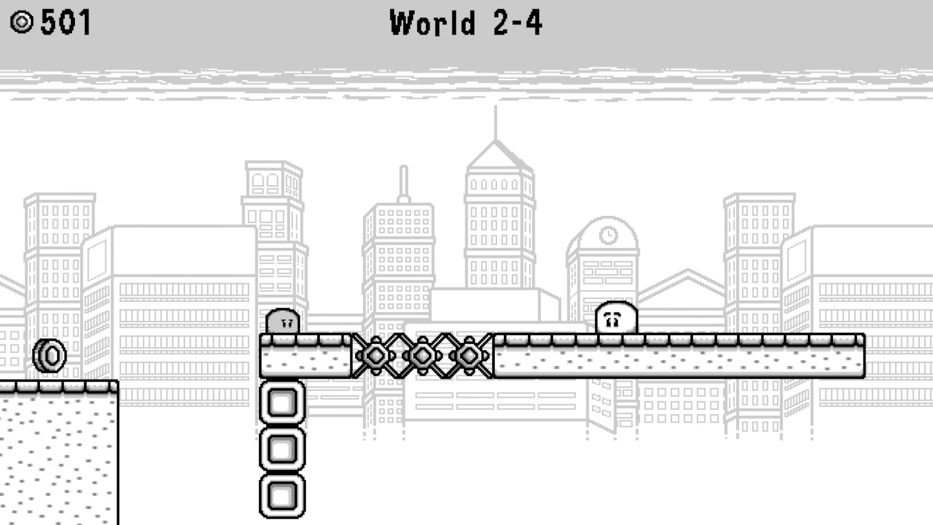
pyautogui.hscroll(3)
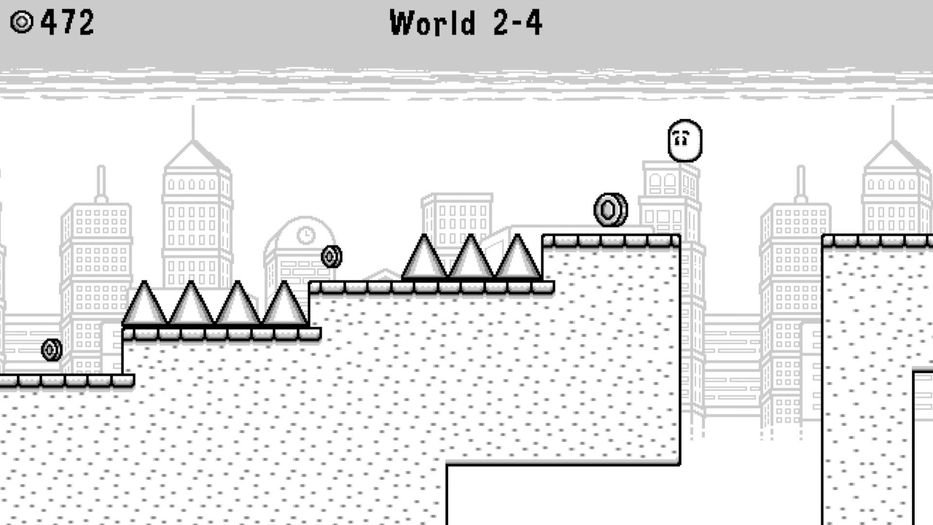
pyautogui.press('Right')
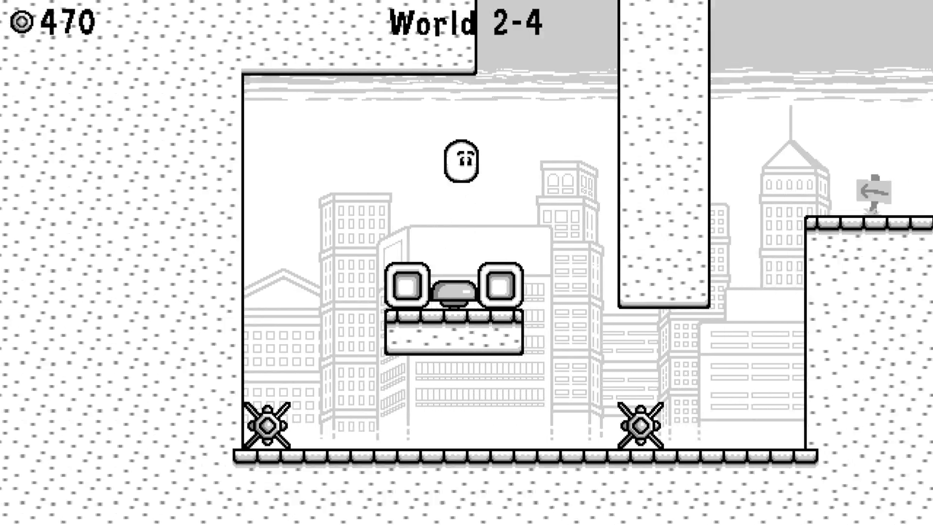
pyautogui.press('Right')
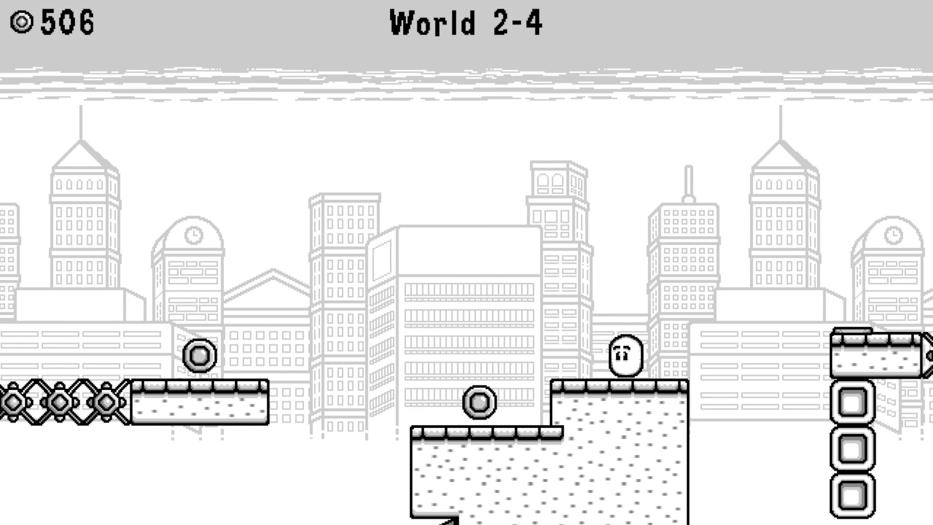
pyautogui.hscroll(3)
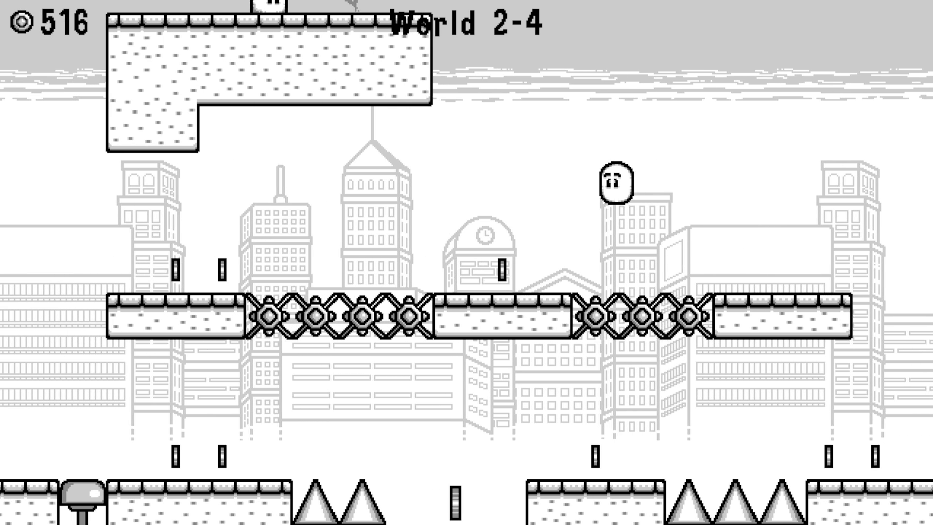
pyautogui.hscroll(-3)
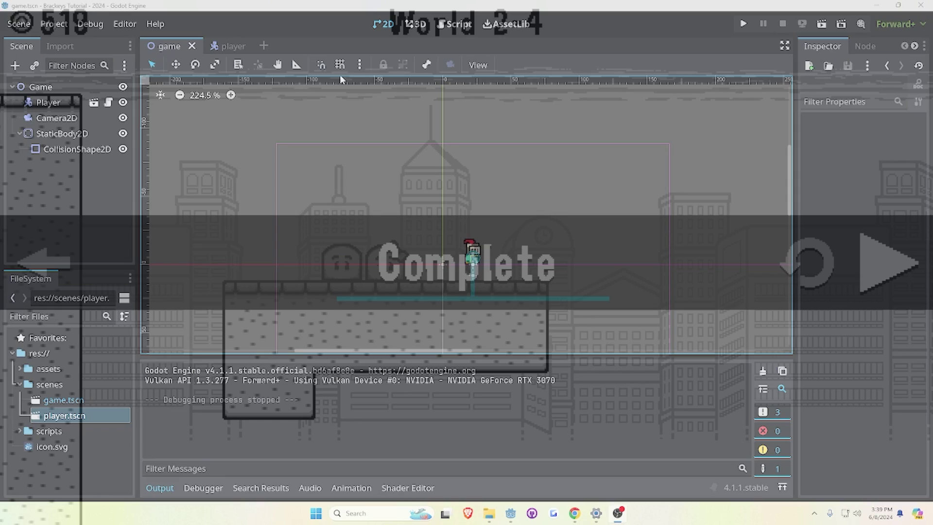
# Open player.gd in the Script workspace, then run the project and restart it
pyautogui.click(458, 24)
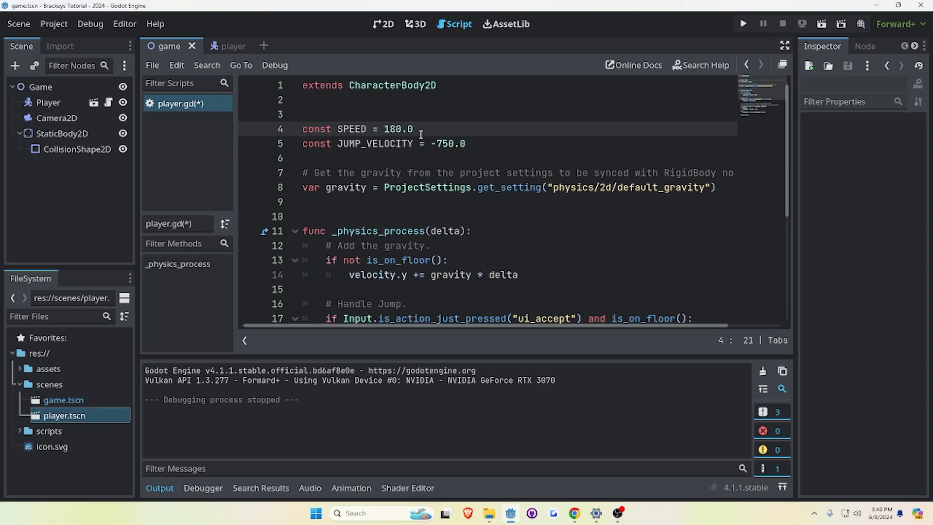
pyautogui.click(743, 23)
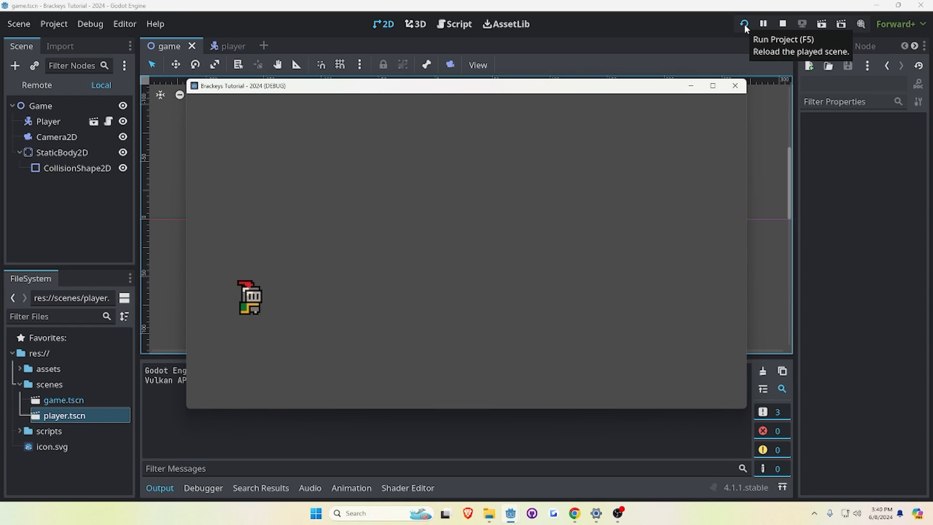
pyautogui.click(782, 24)
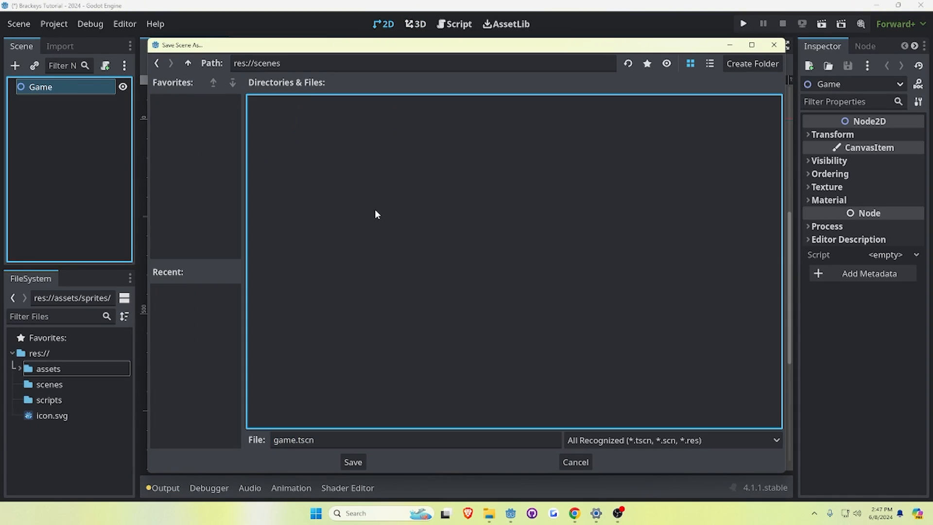
# Save the scene as game.tscn, test-run it, and start a new empty scene
pyautogui.click(352, 462)
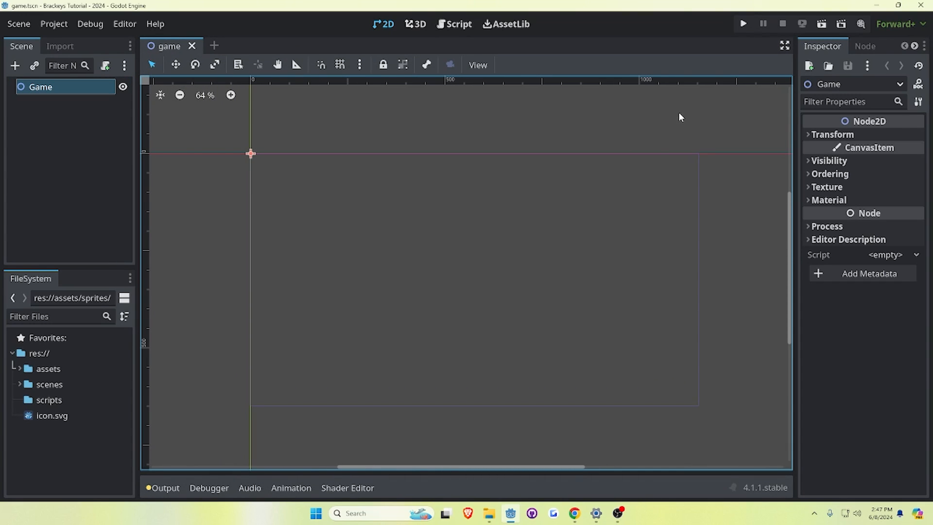
pyautogui.click(743, 23)
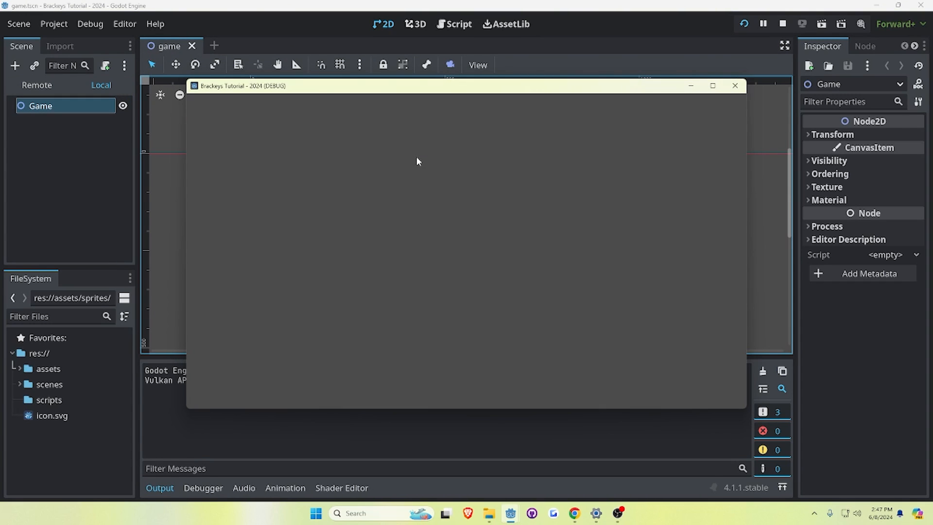
pyautogui.moveTo(455, 246)
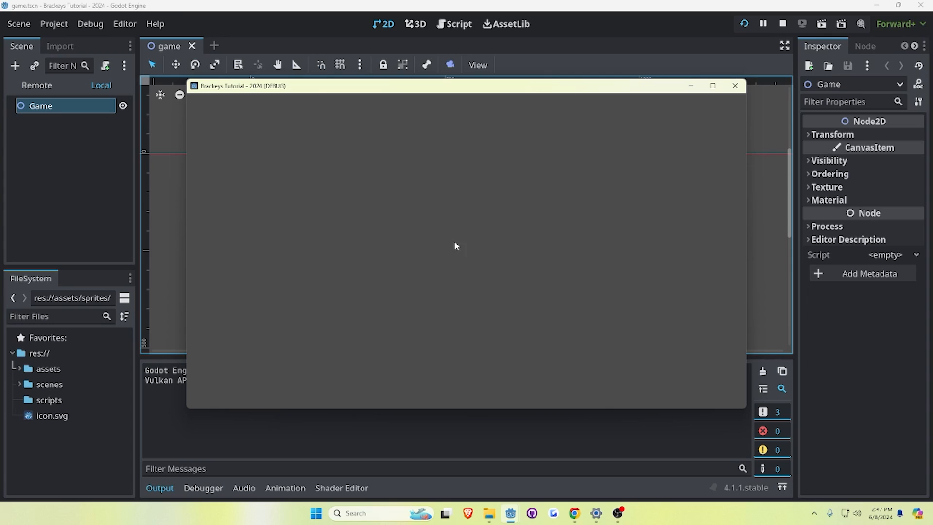
pyautogui.click(735, 85)
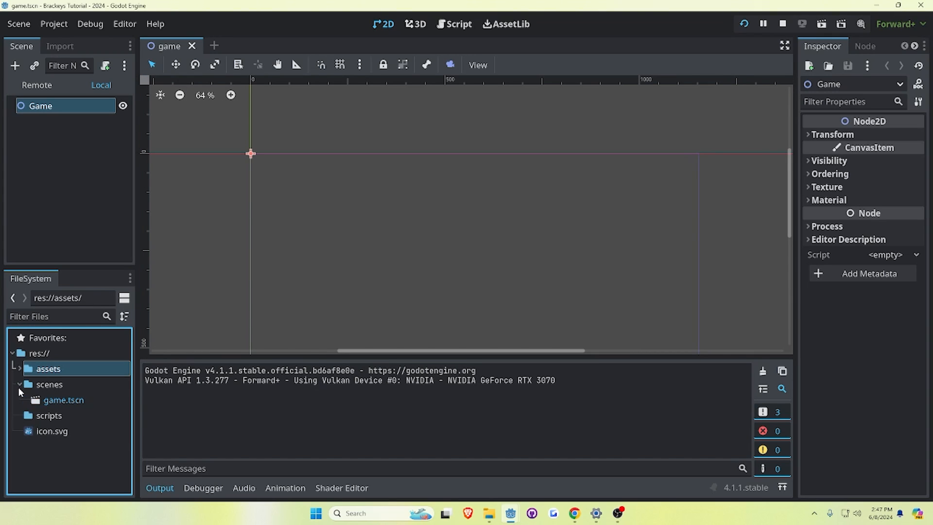
pyautogui.click(783, 24)
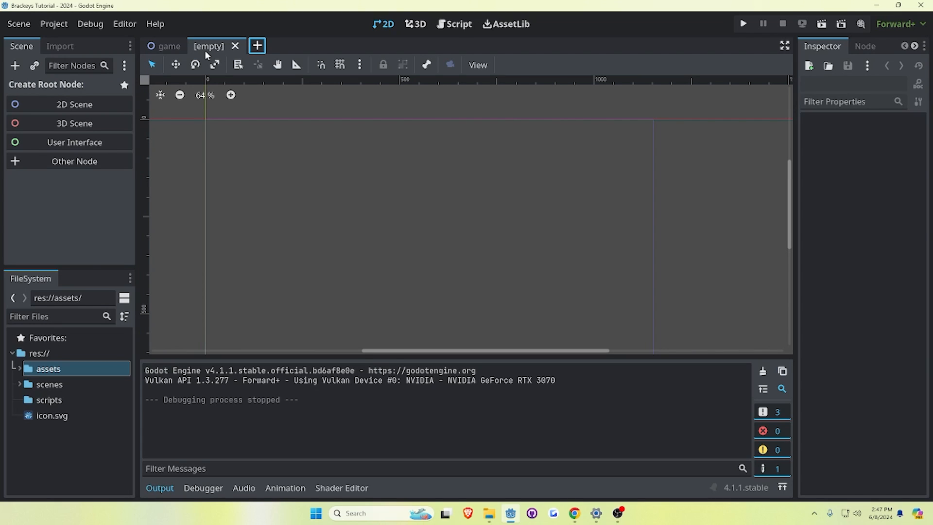
# Create a CharacterBody2D as the new scene's root node, found by searching 'body'
pyautogui.click(15, 66)
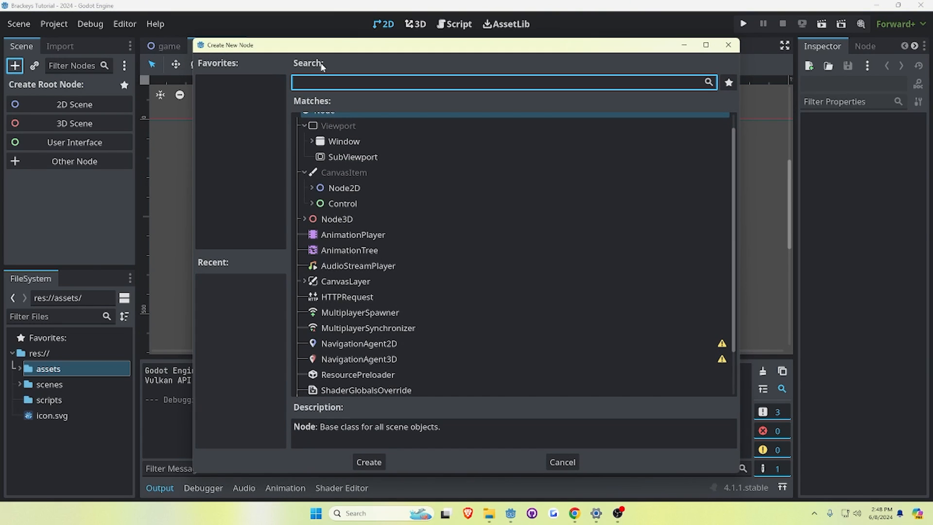
pyautogui.write('body')
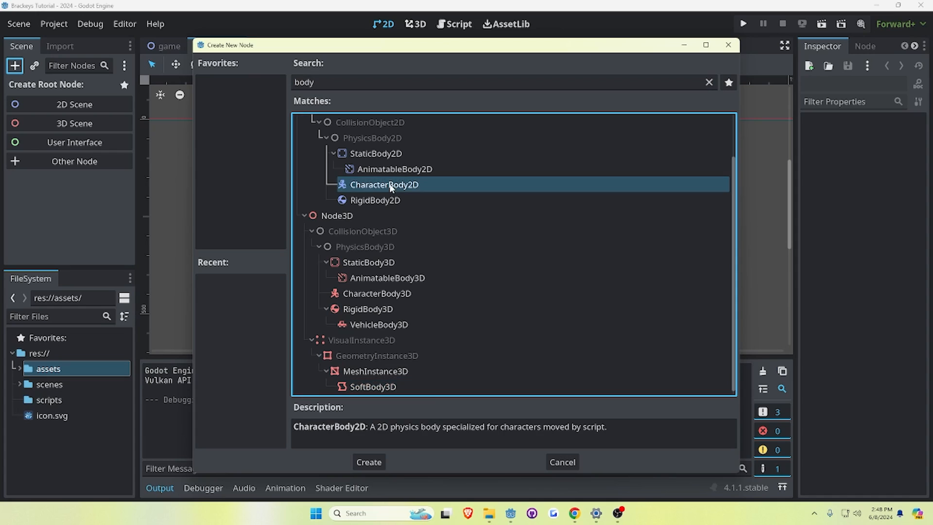
pyautogui.scroll(3)
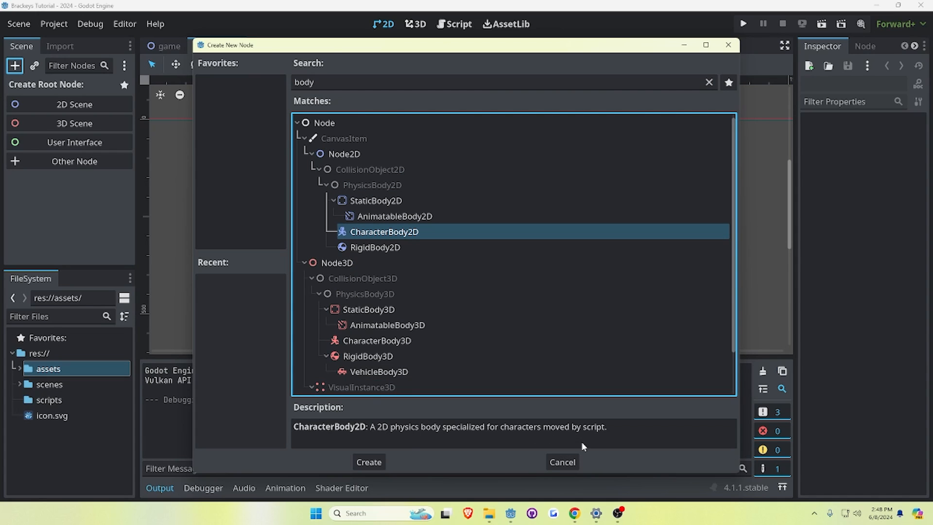
pyautogui.click(368, 462)
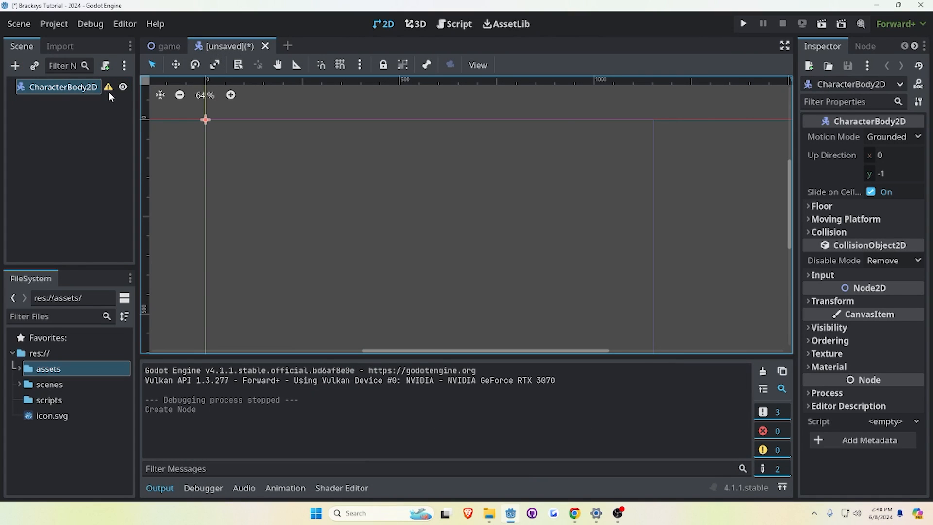
pyautogui.moveTo(108, 87)
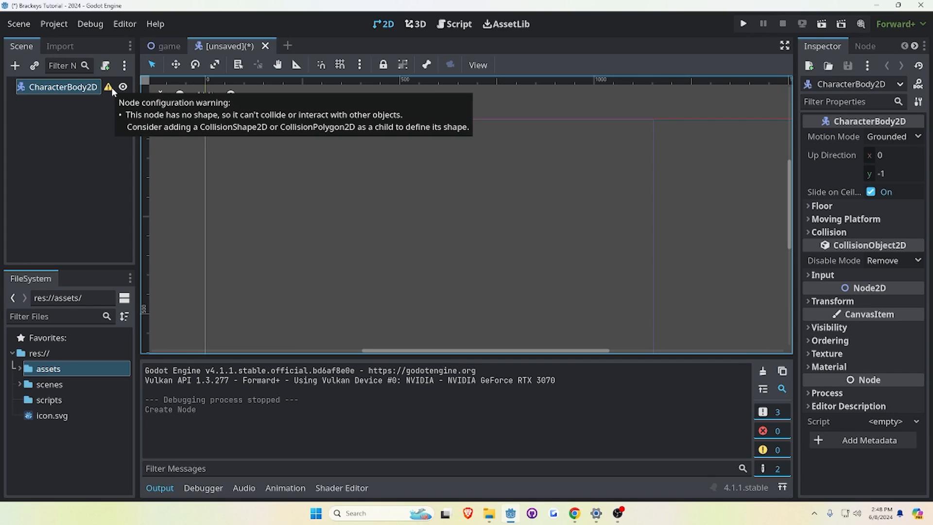
# Add an AnimatedSprite2D child node under the CharacterBody2D
pyautogui.click(15, 65)
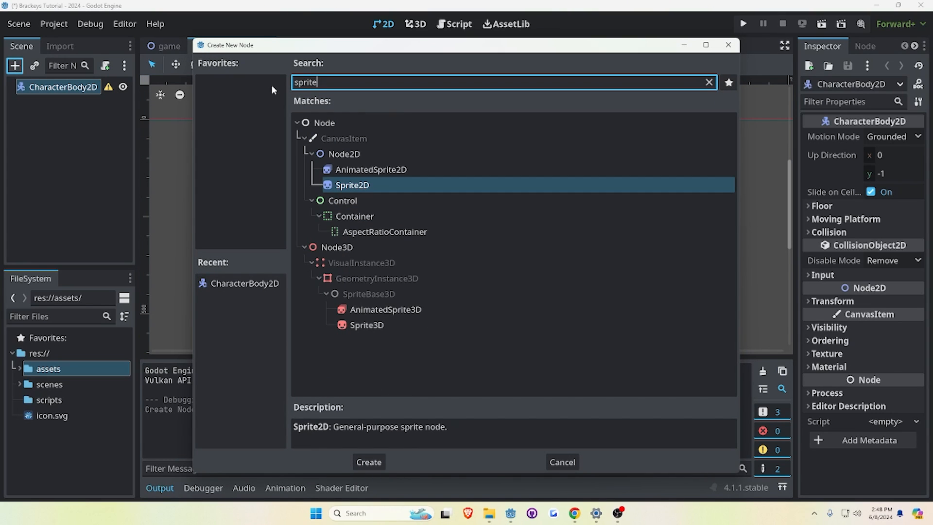
pyautogui.click(371, 170)
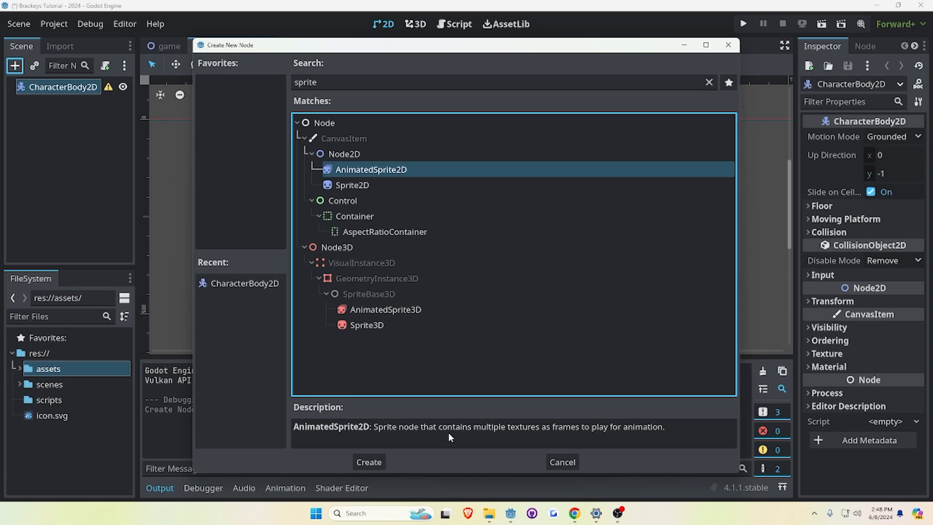
pyautogui.moveTo(365, 284)
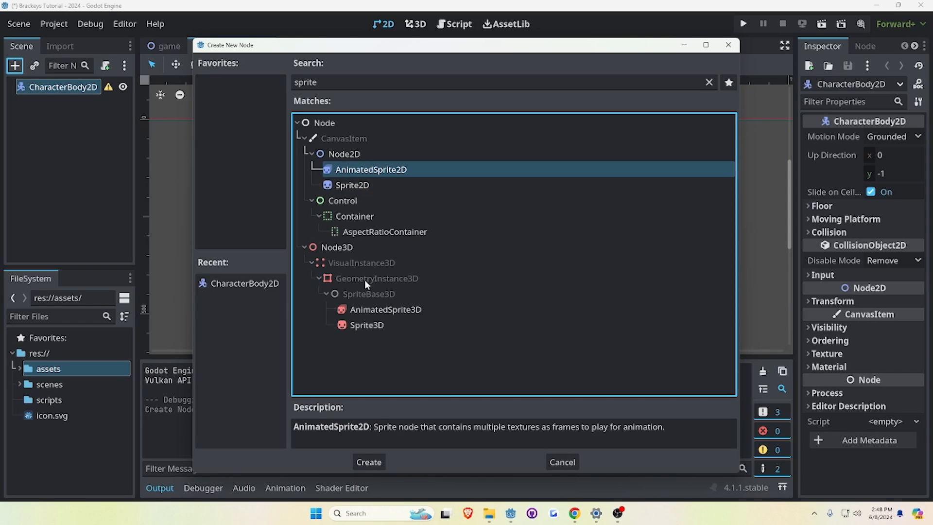
pyautogui.click(368, 461)
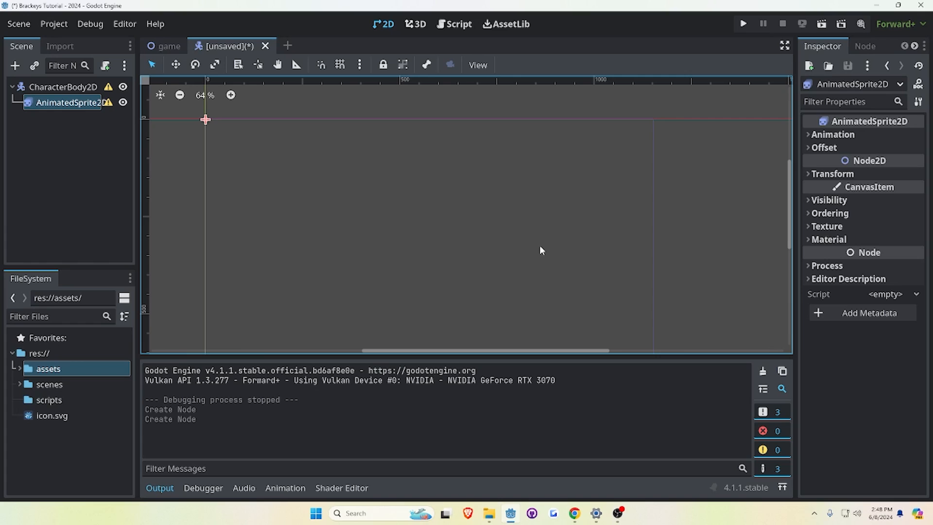
pyautogui.moveTo(59, 112)
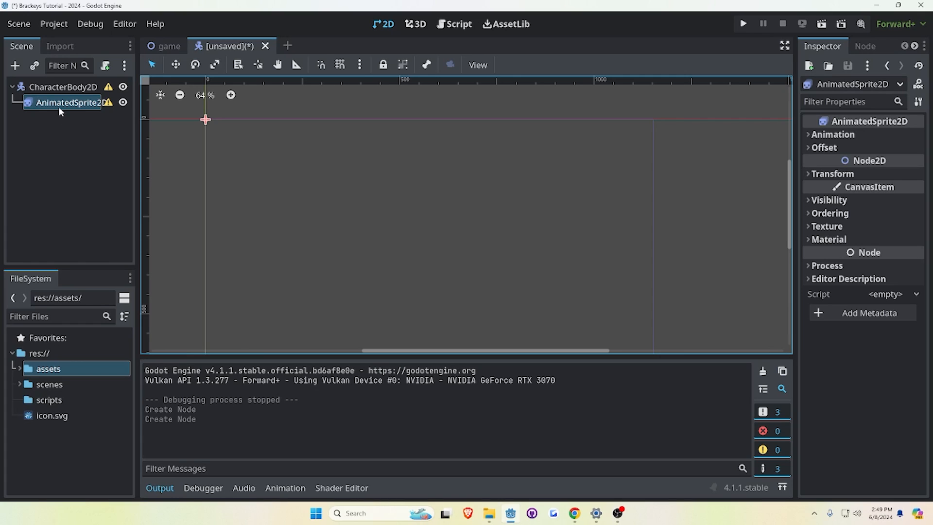
# Give the sprite new SpriteFrames holding four idle frames from knight.png on an 8x8 grid
pyautogui.click(833, 134)
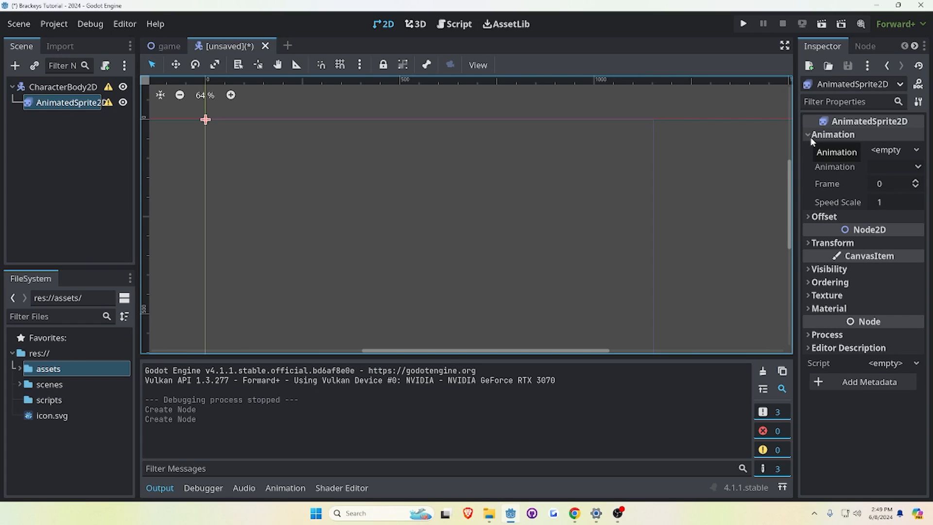
pyautogui.click(889, 149)
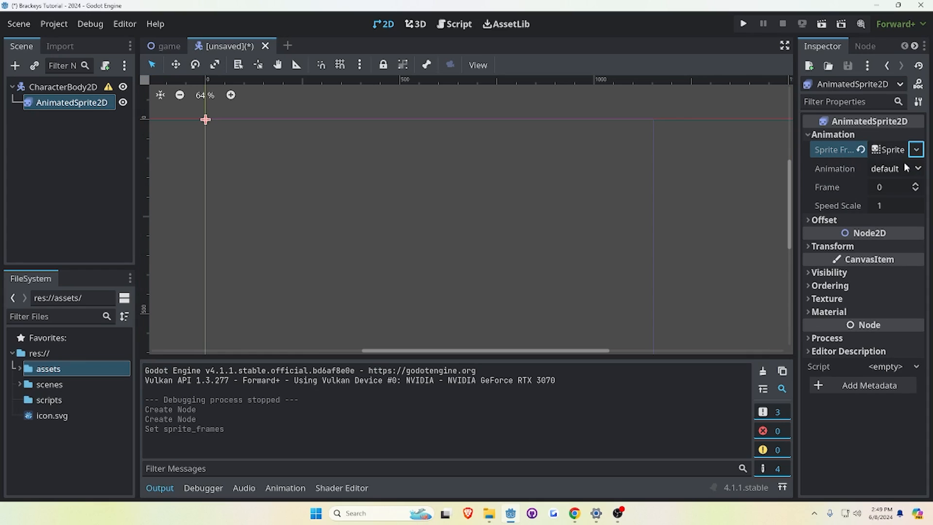
pyautogui.click(892, 149)
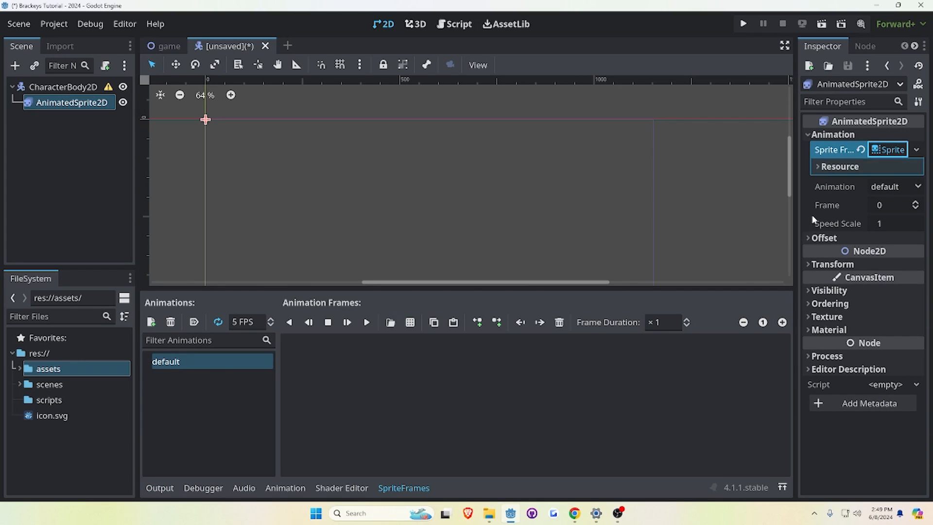
pyautogui.click(390, 323)
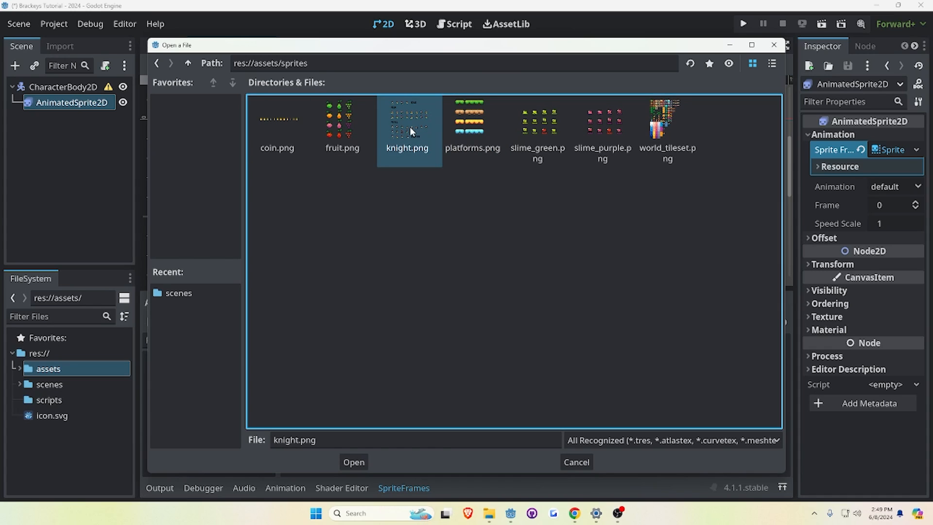
pyautogui.click(353, 462)
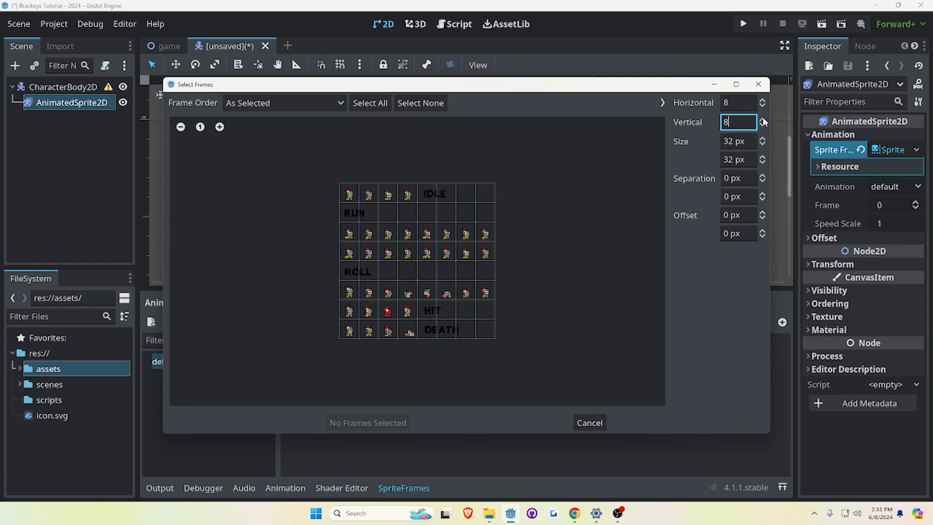
pyautogui.click(349, 192)
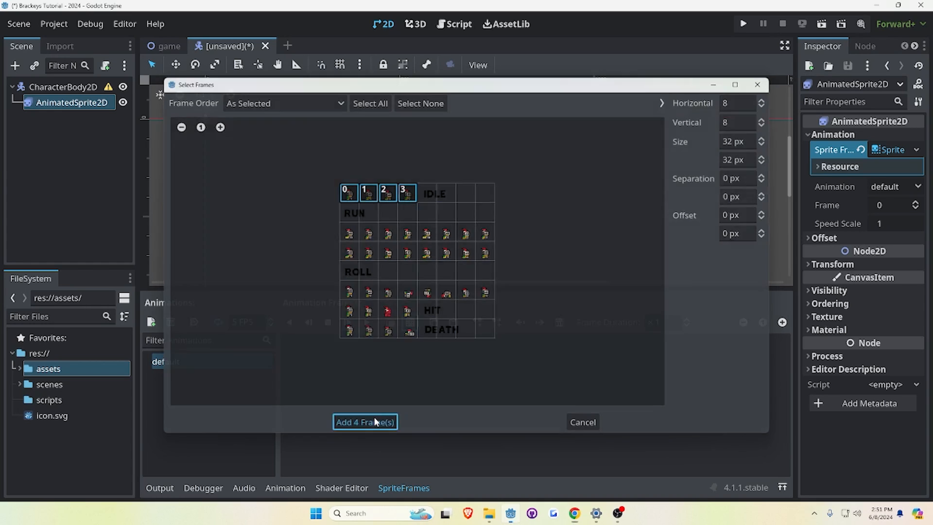
pyautogui.click(365, 422)
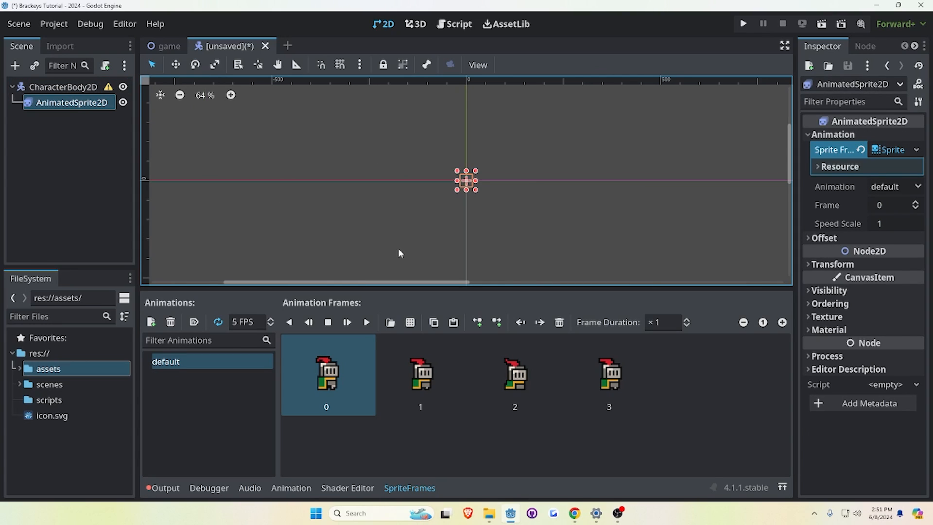
# Collapse the animation properties, expand Transform, and select the CharacterBody2D root
pyautogui.scroll(-3)
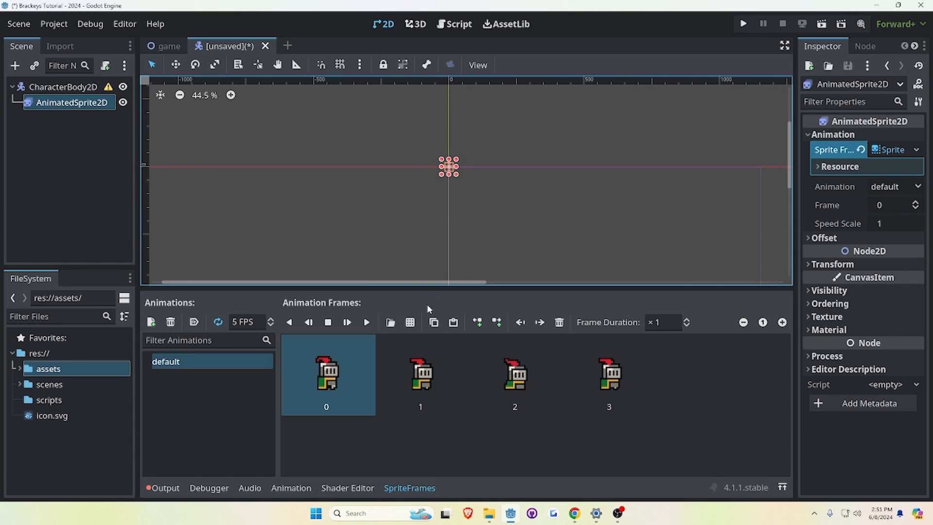
pyautogui.click(833, 134)
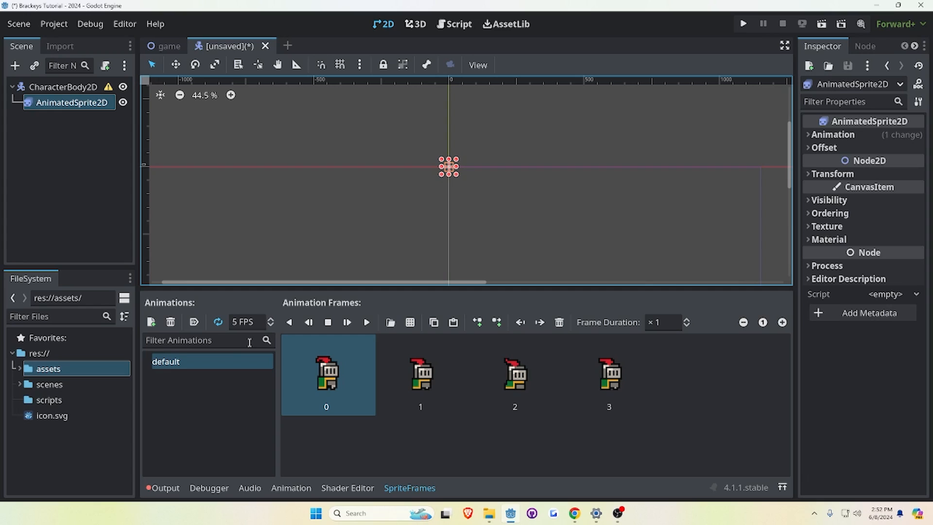
pyautogui.click(832, 173)
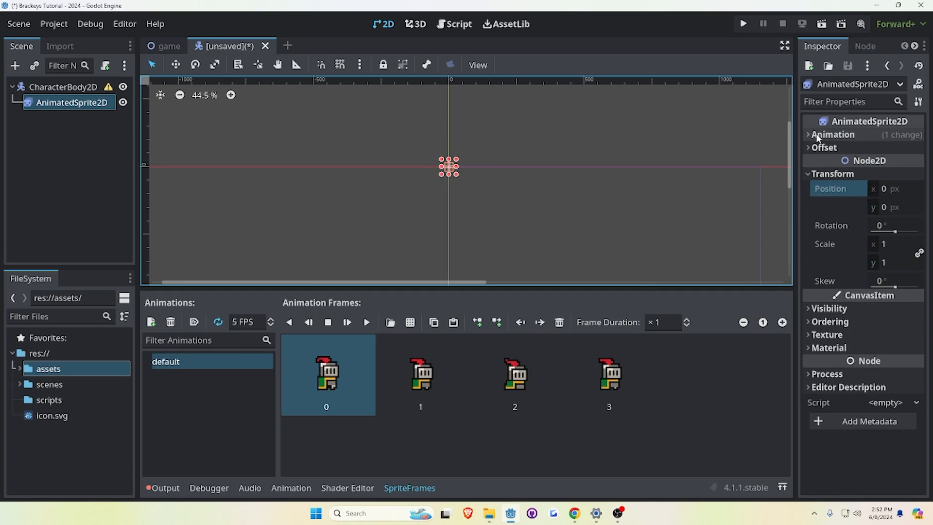
pyautogui.click(63, 87)
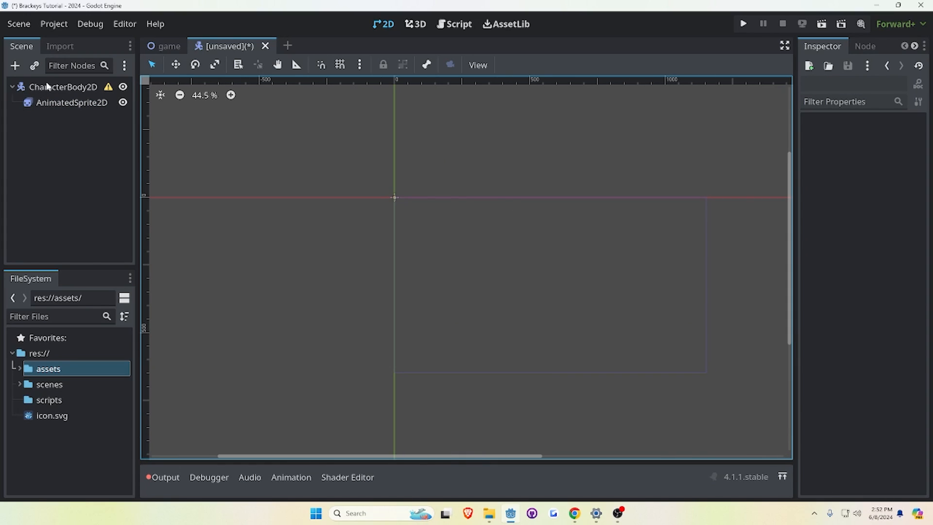
pyautogui.click(71, 102)
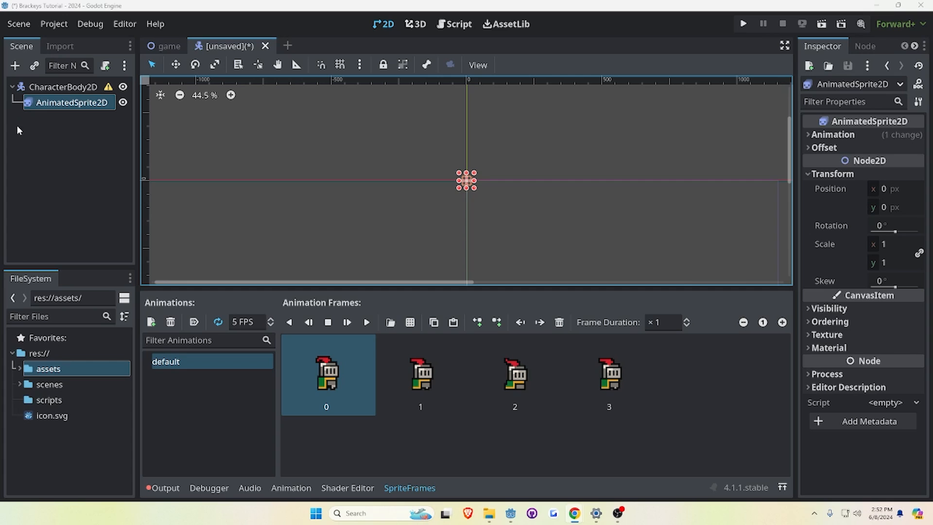
pyautogui.click(63, 87)
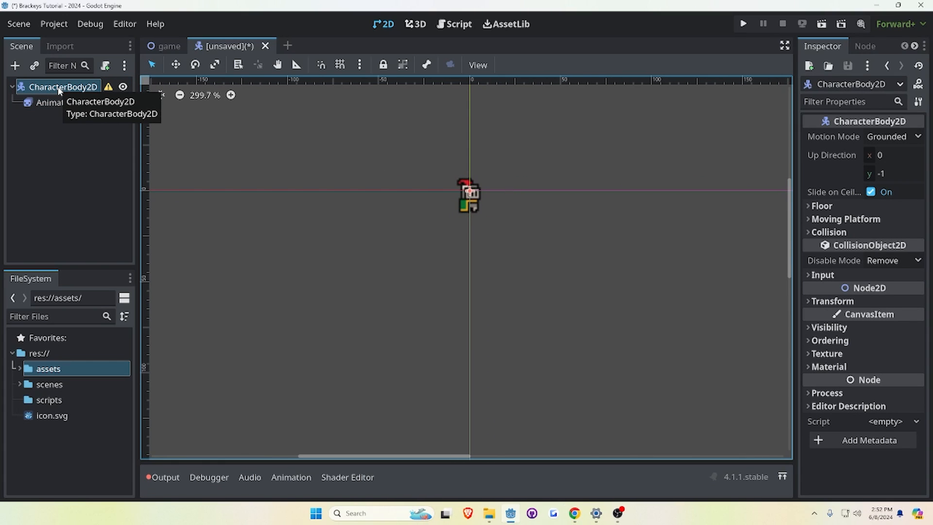
pyautogui.moveTo(19, 158)
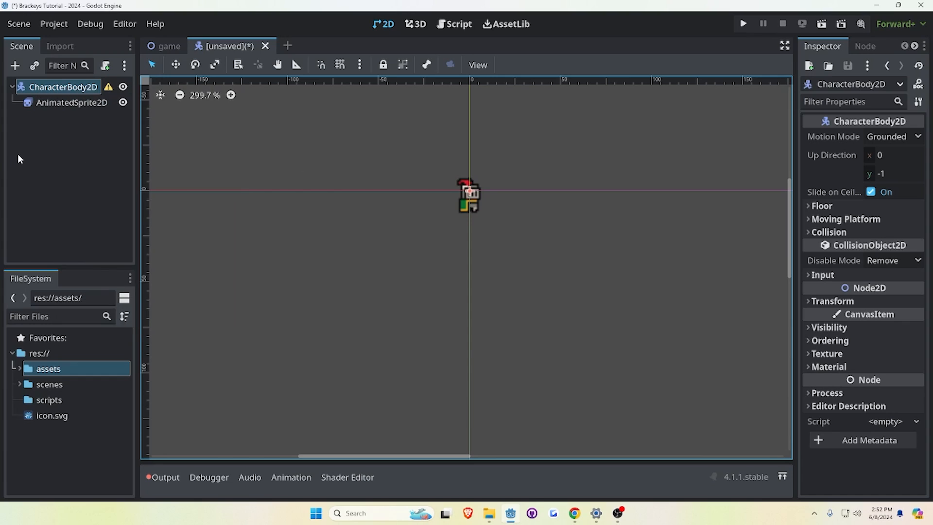
pyautogui.moveTo(57, 45)
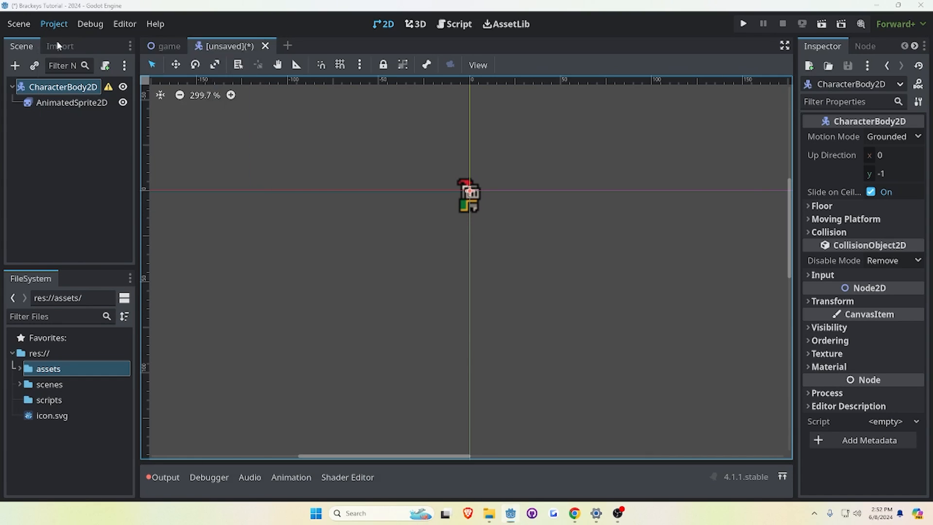
# Set the project's Default Texture Filter to Nearest, then reselect AnimatedSprite2D
pyautogui.click(54, 24)
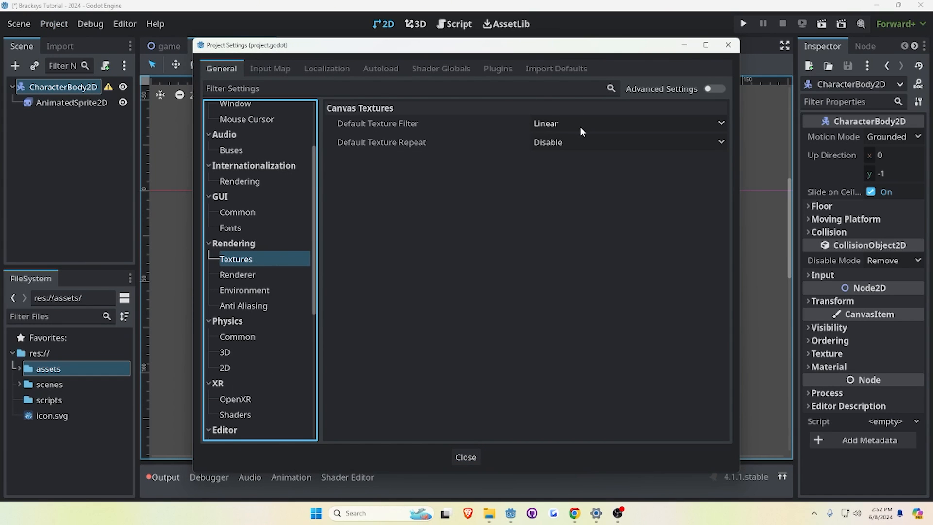
pyautogui.click(466, 457)
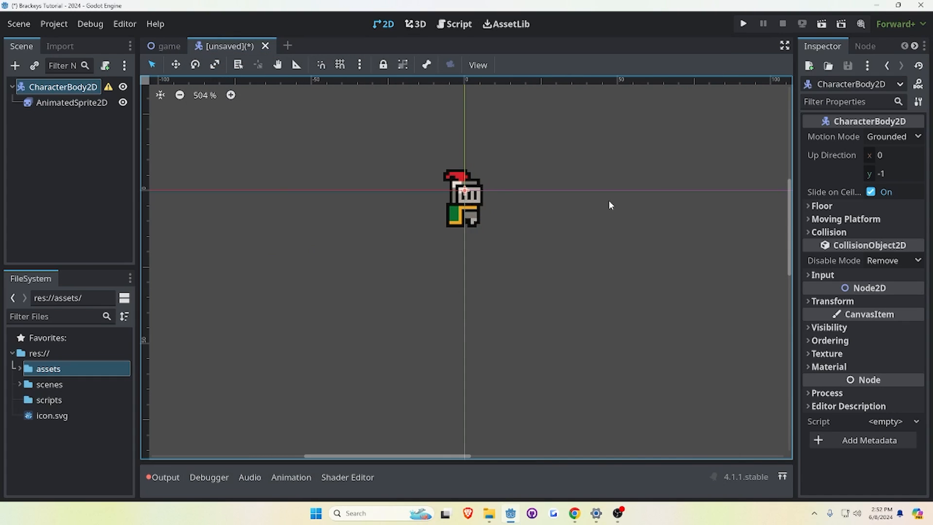
pyautogui.click(71, 103)
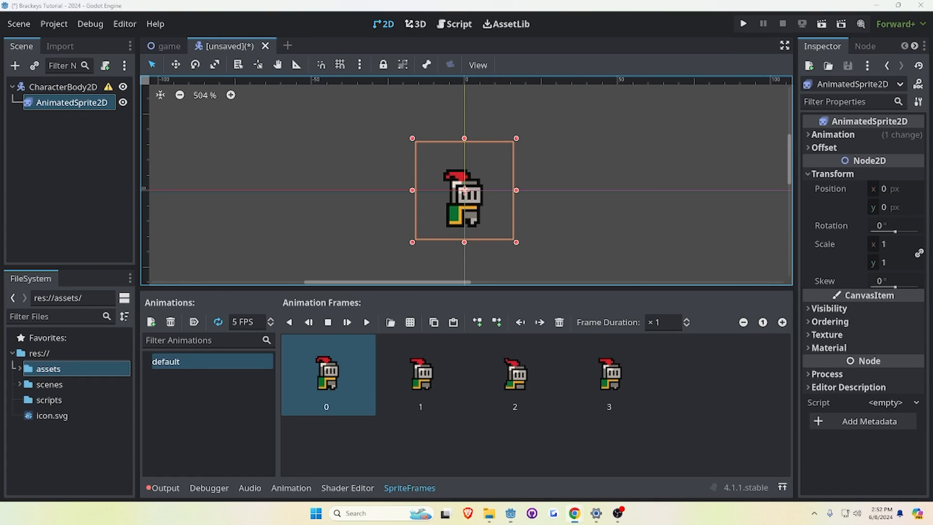
pyautogui.moveTo(367, 321)
pyautogui.write('idle')
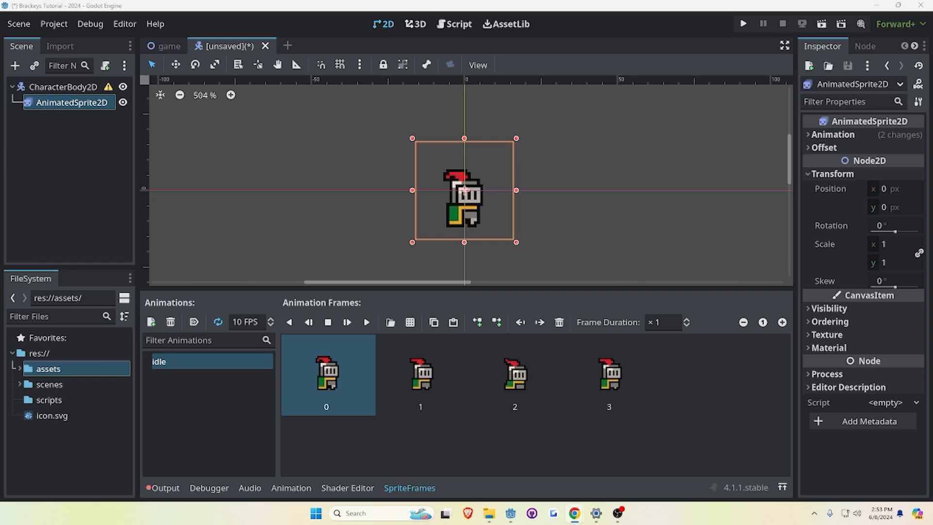
# Turn on Autoplay on Load for the idle animation
pyautogui.click(193, 321)
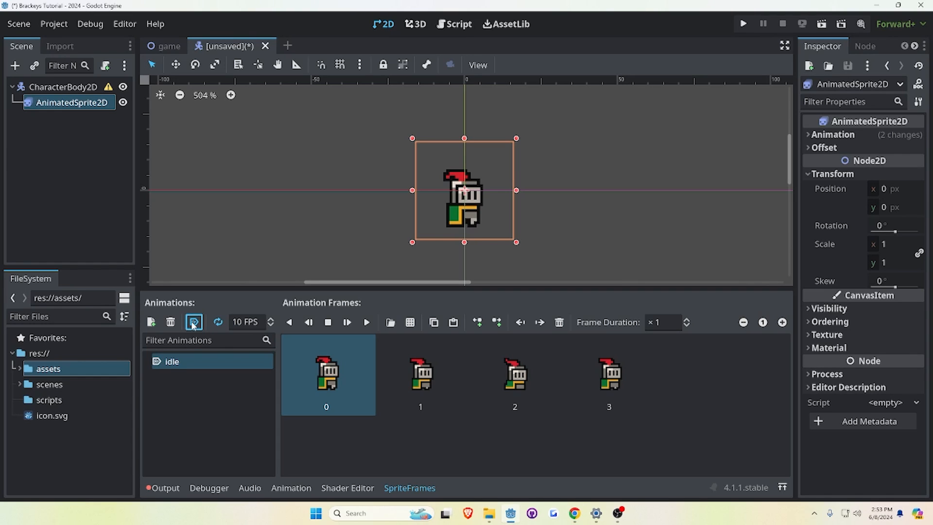